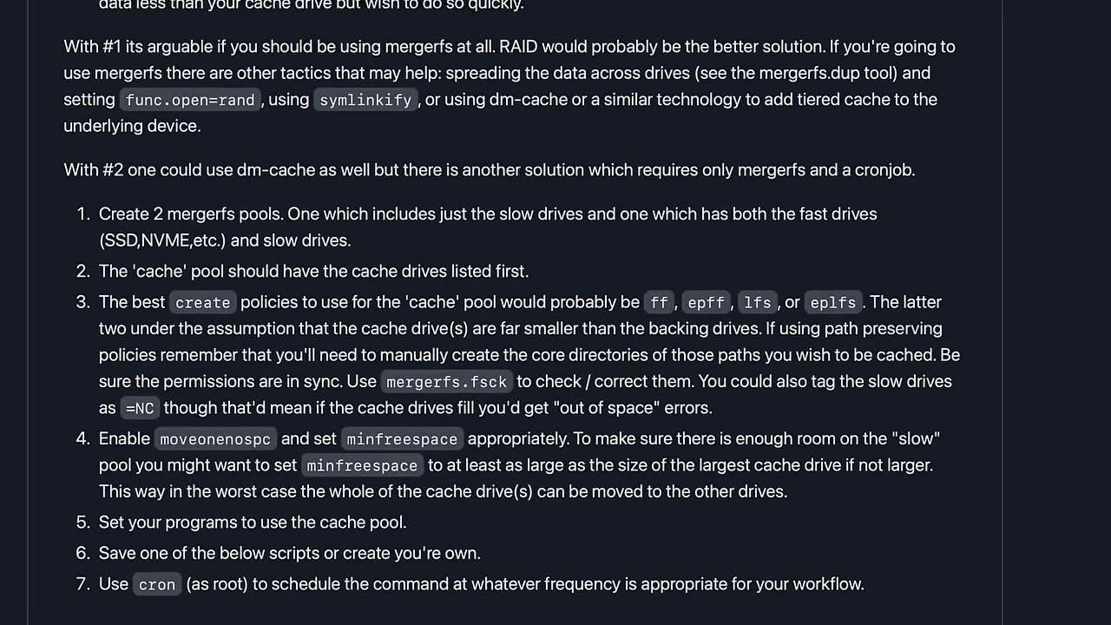
scroll("down", 3)
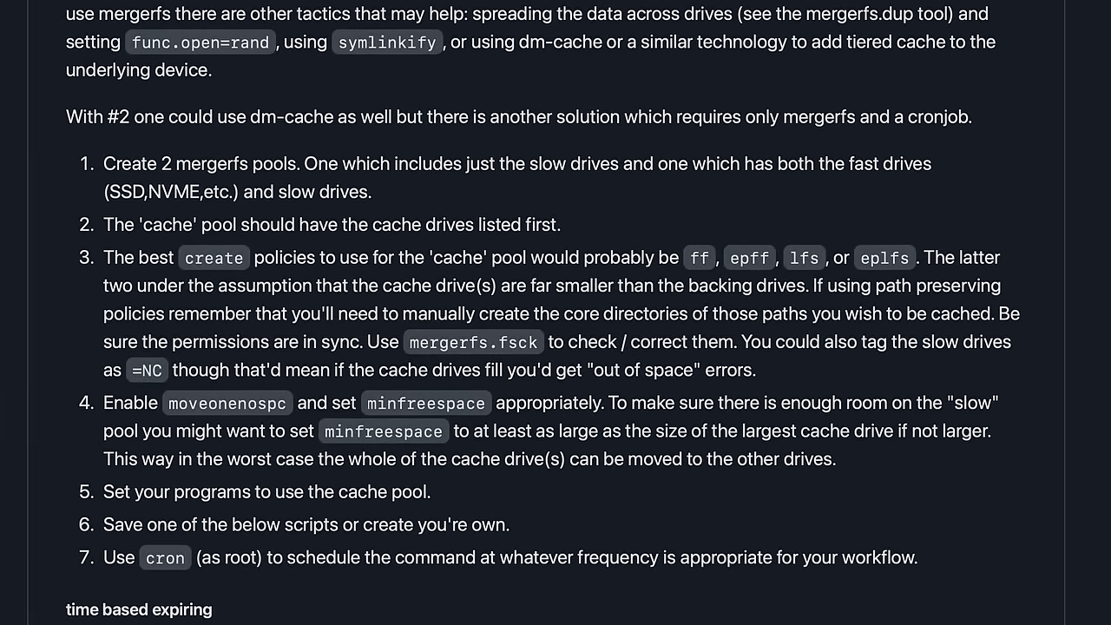